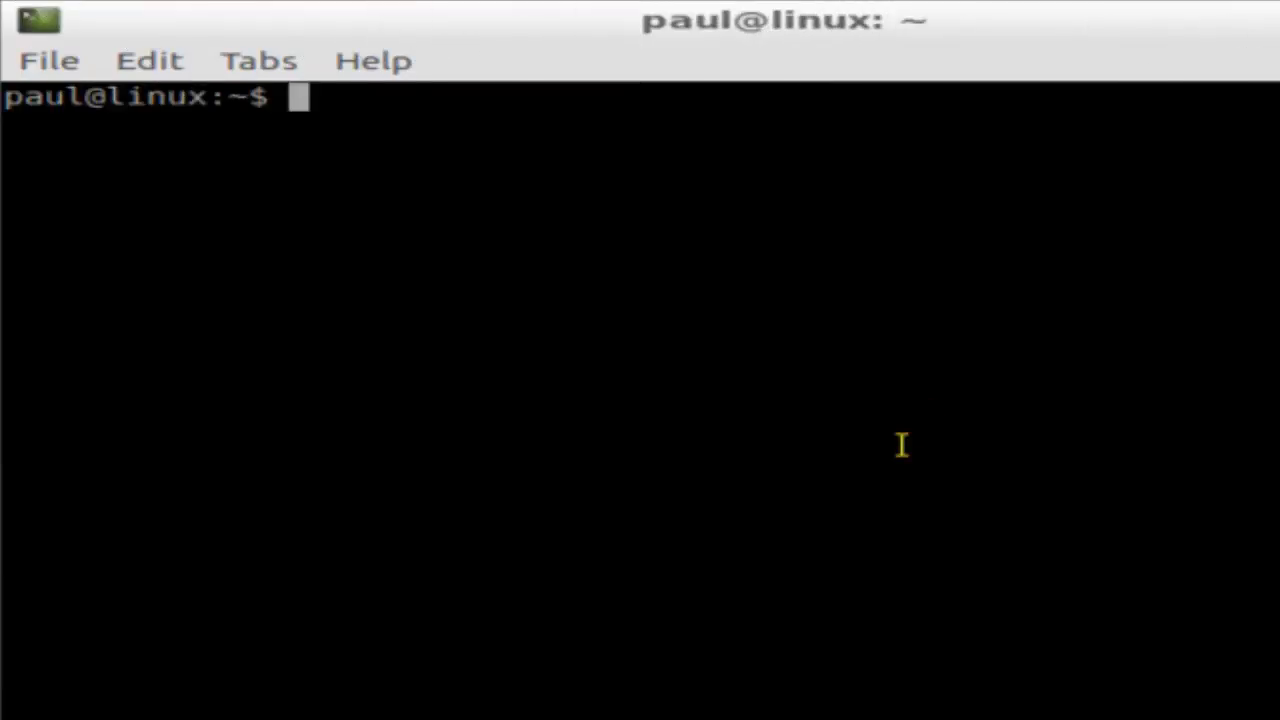
# Launch Vim on ff1.txt from the shell prompt.
pyautogui.write('vim ff1.txt')
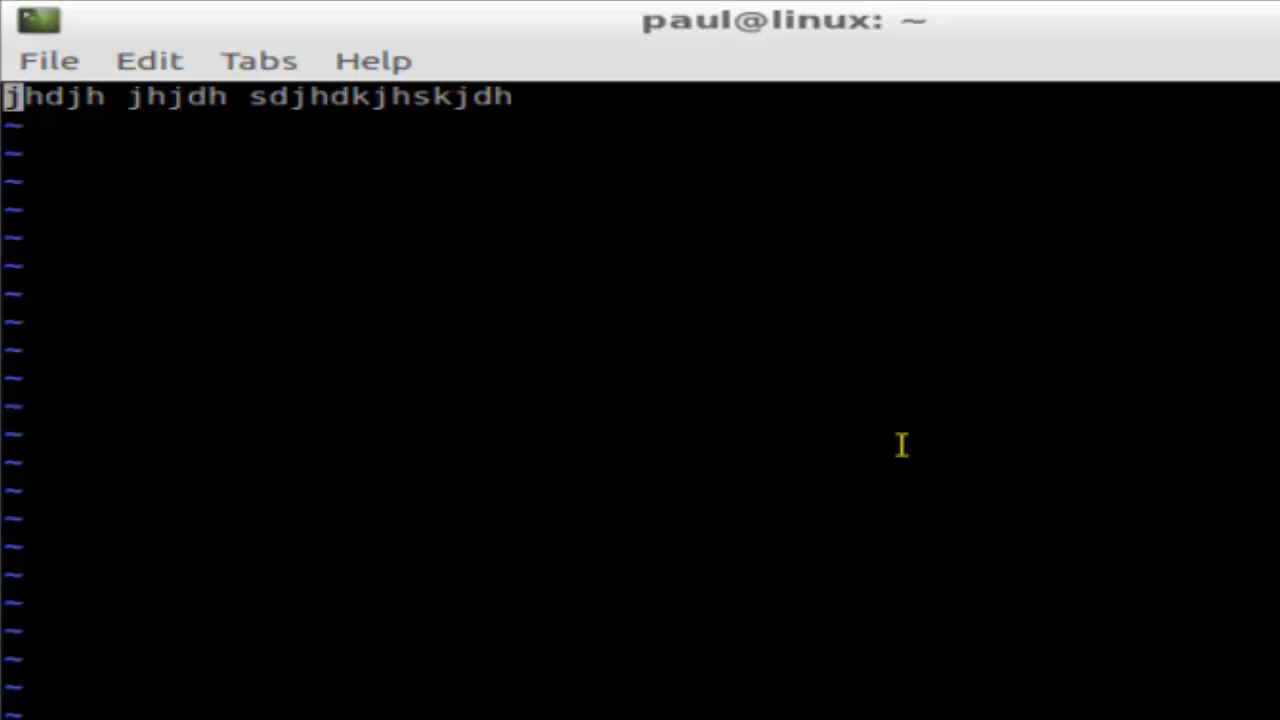
# Insert a new first line reading abc above the jumbled line, then return to normal mode.
pyautogui.press('i')
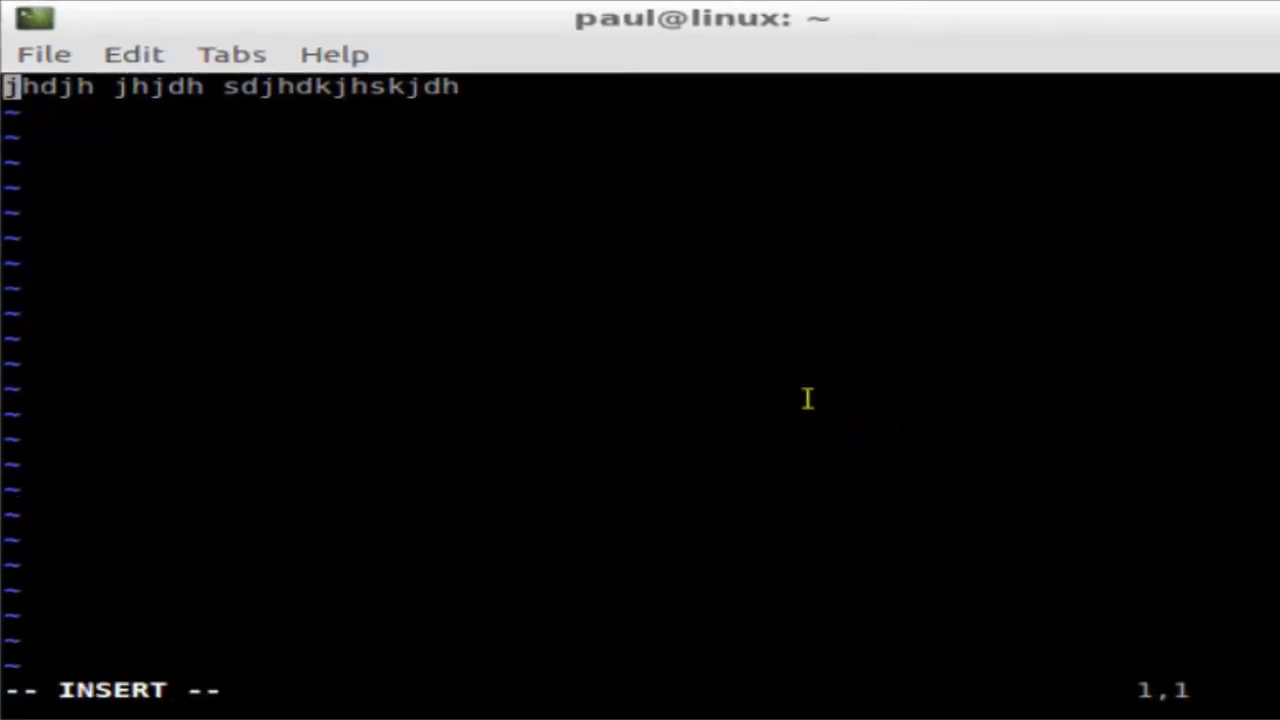
pyautogui.write('abc')
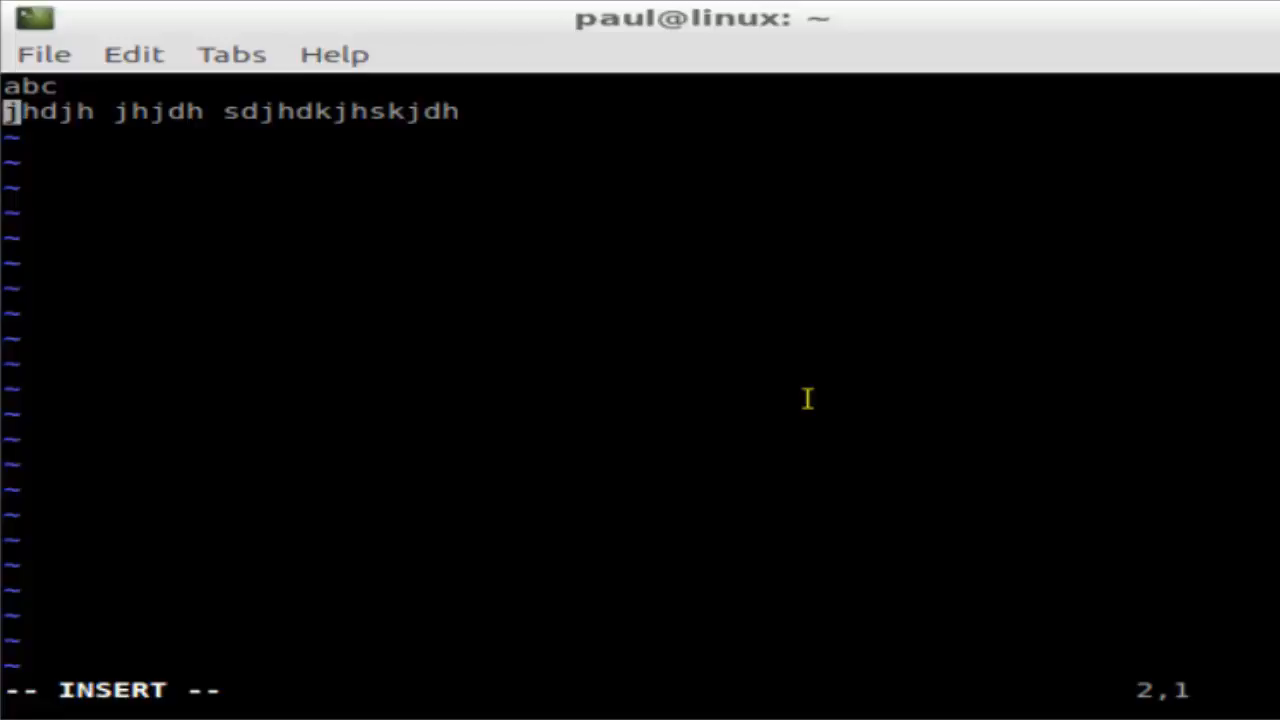
pyautogui.press('Escape')
pyautogui.write(':')
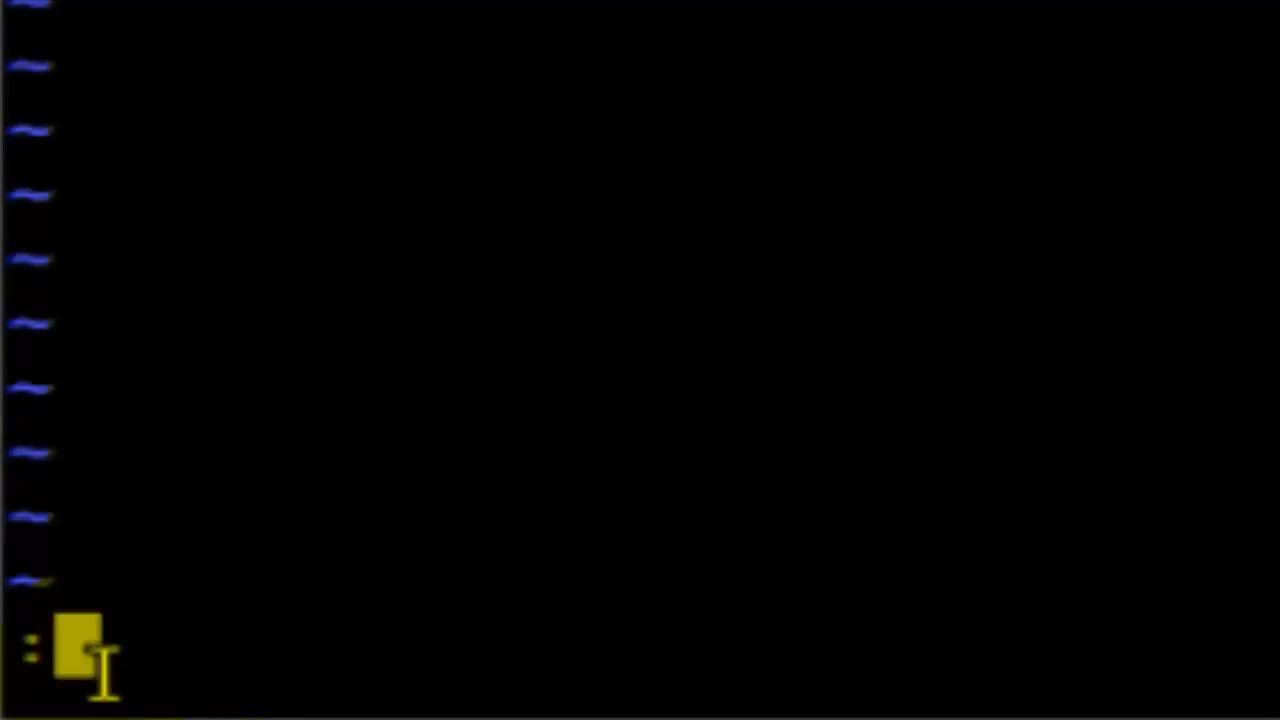
# Enter the force-quit command q! on the command line after first trying a write command.
pyautogui.write('w')
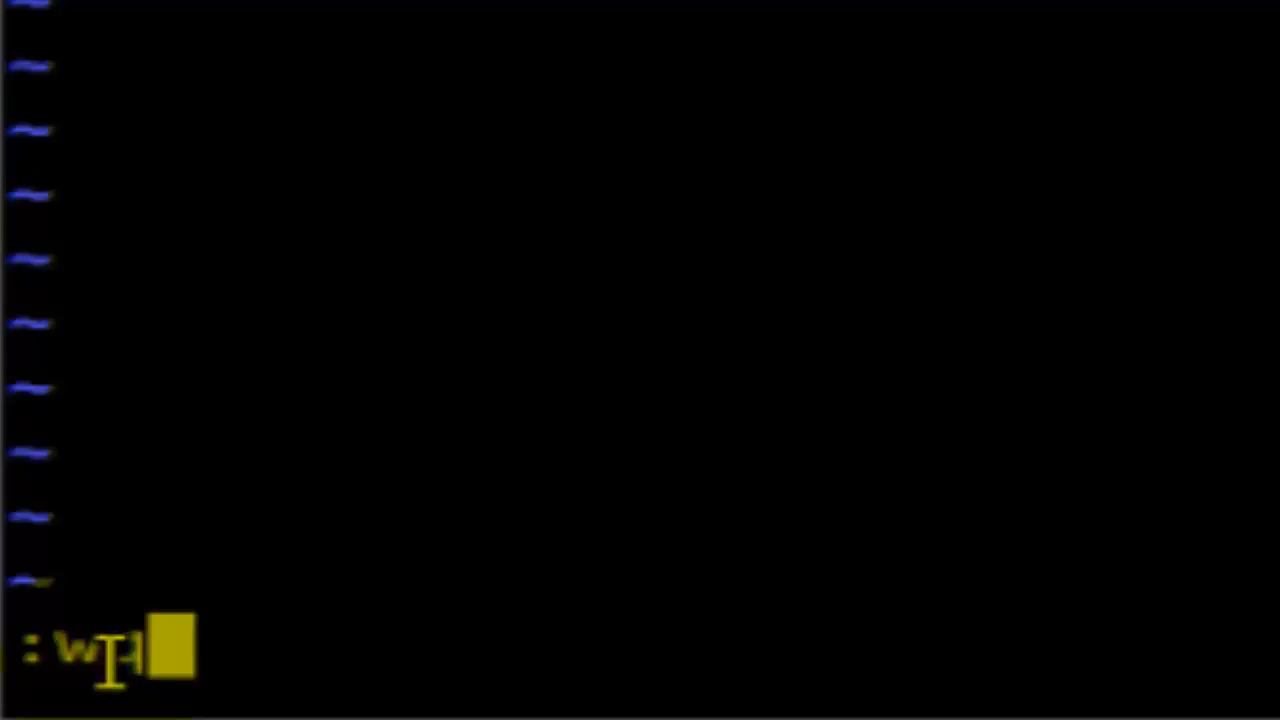
pyautogui.write('q')
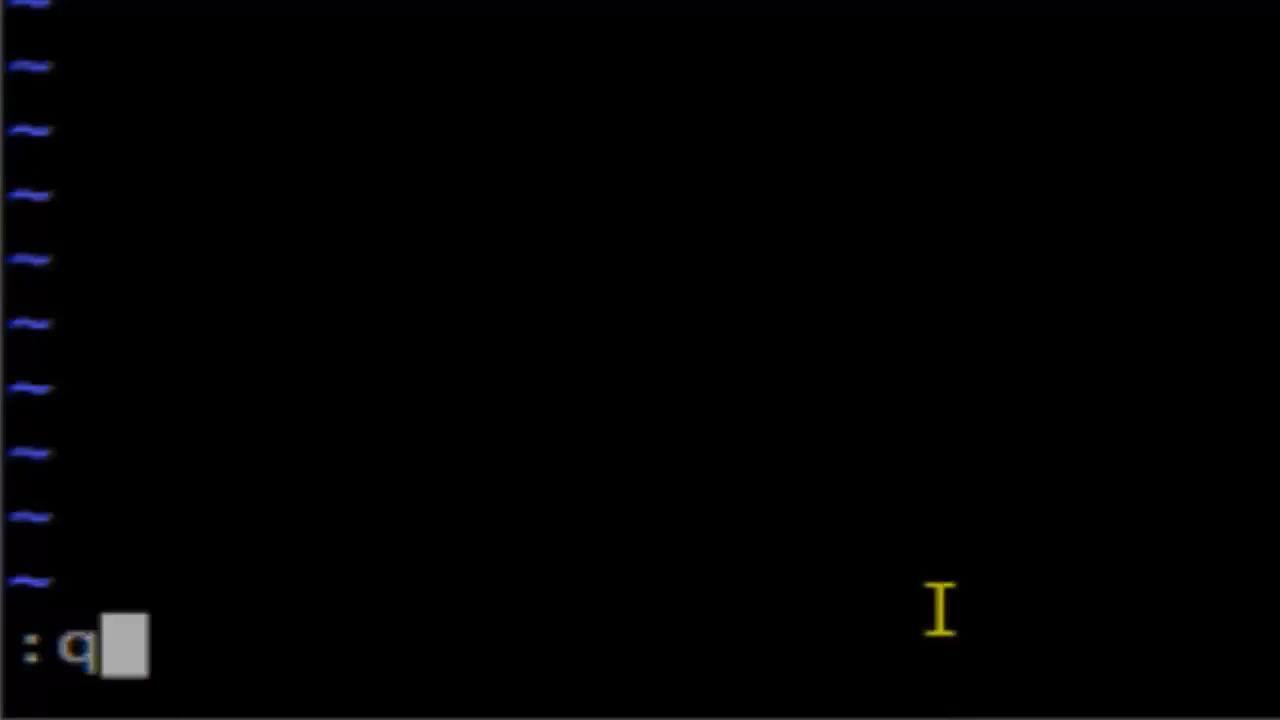
pyautogui.write('!')
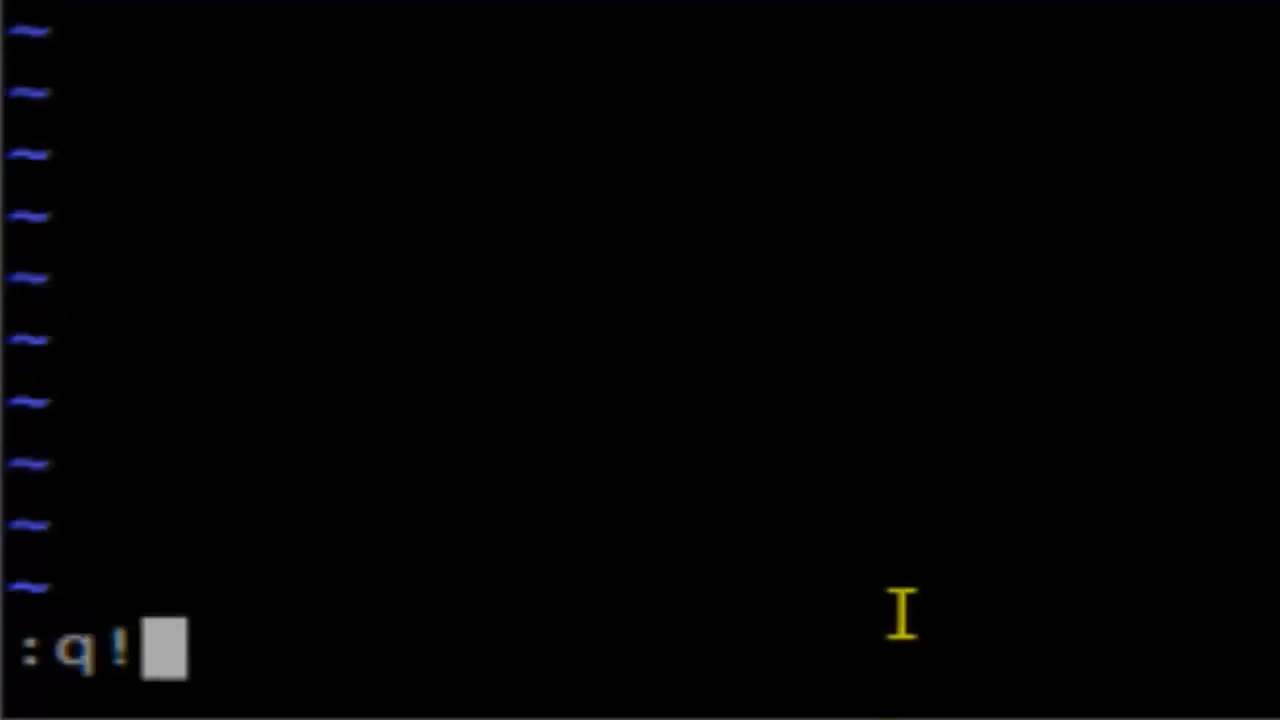